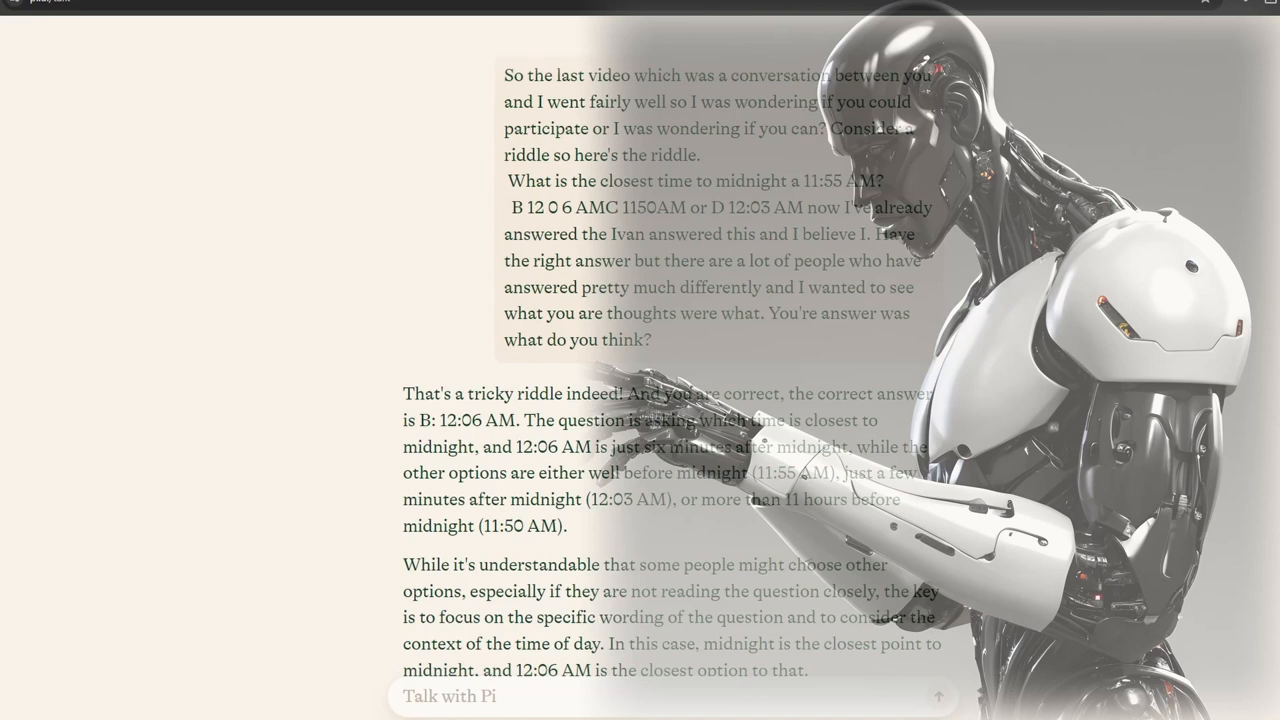
{"action": "scroll", "scroll_direction": "down", "scroll_amount": 3}
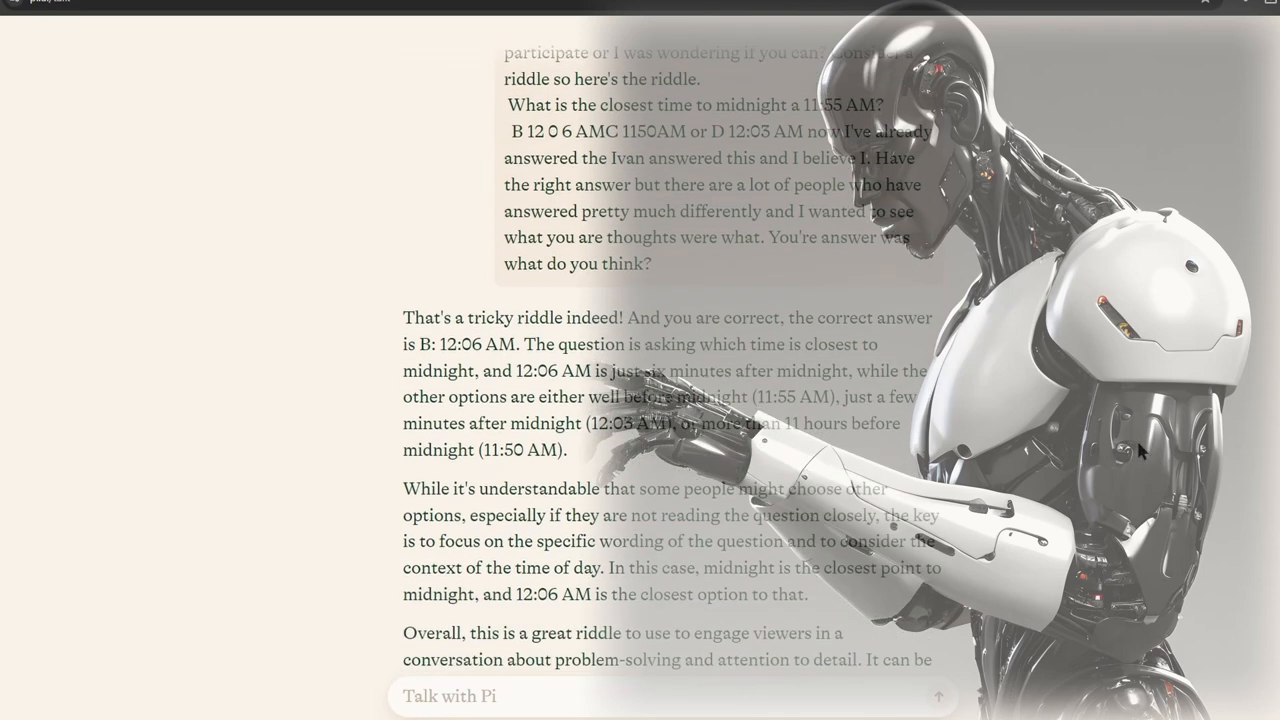
{"action": "scroll", "scroll_direction": "down", "scroll_amount": 3}
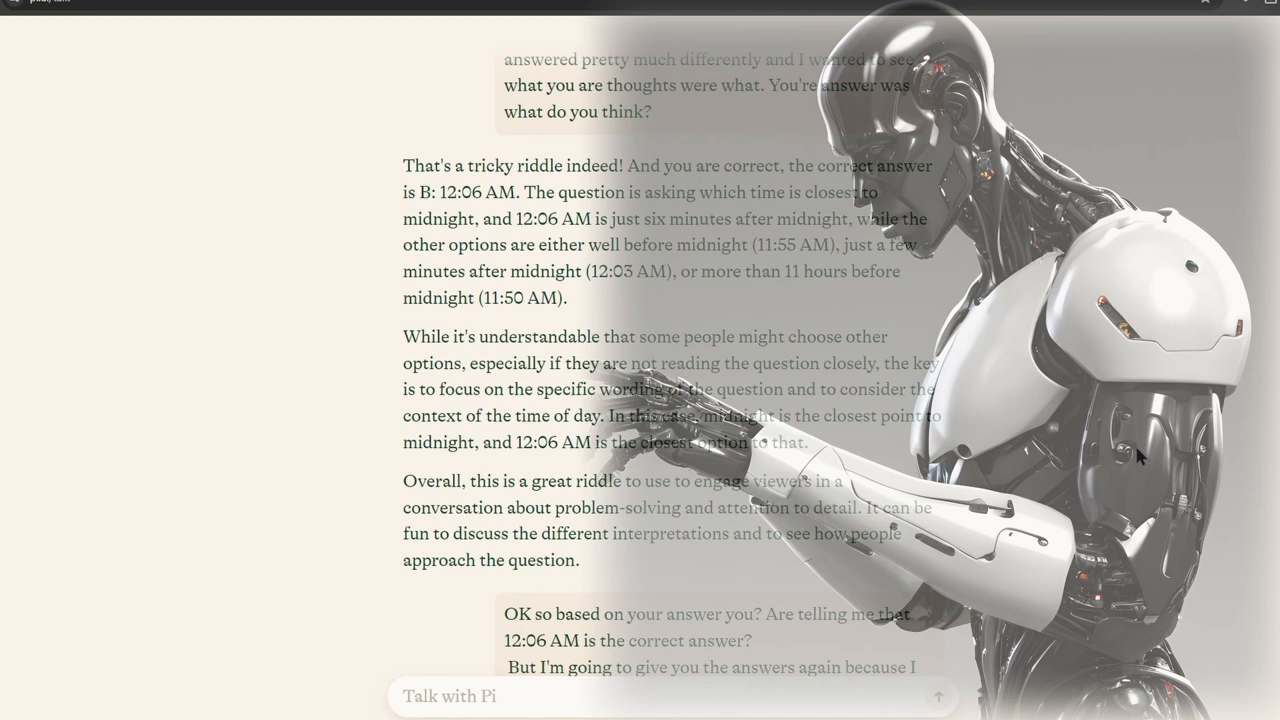
{"action": "mouse_move", "coordinate": [1144, 452]}
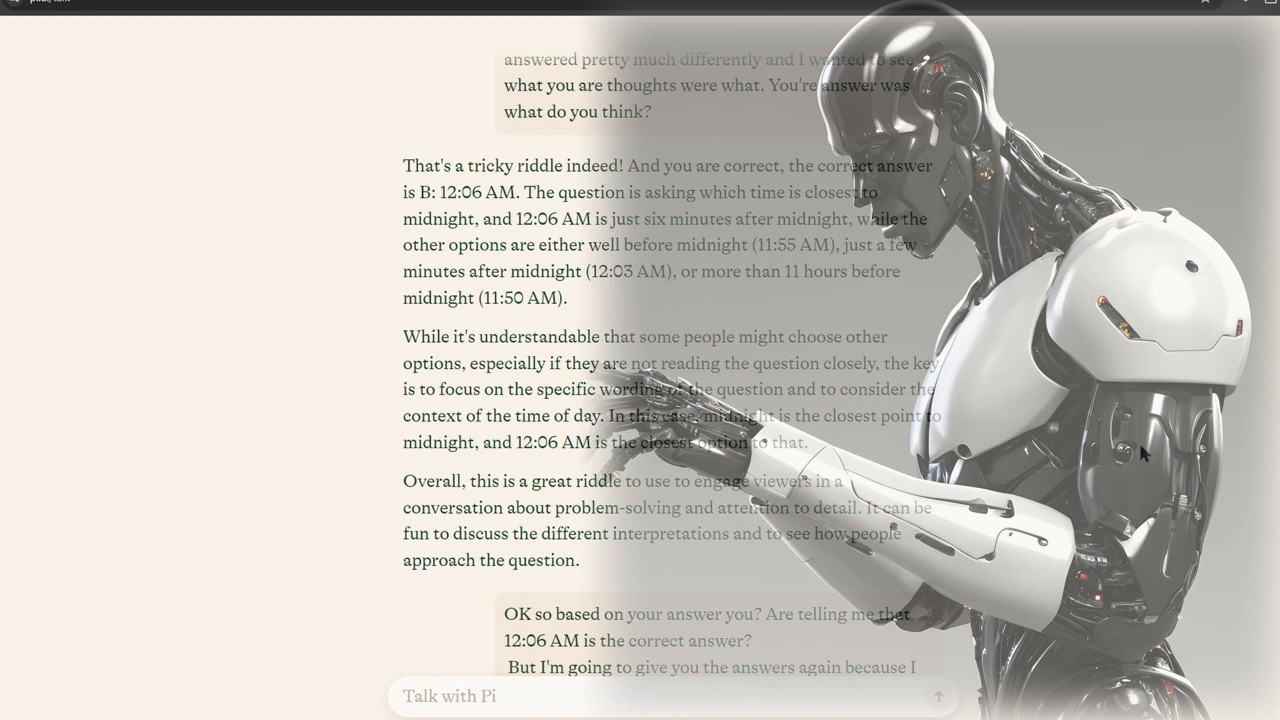
{"action": "mouse_move", "coordinate": [1140, 456]}
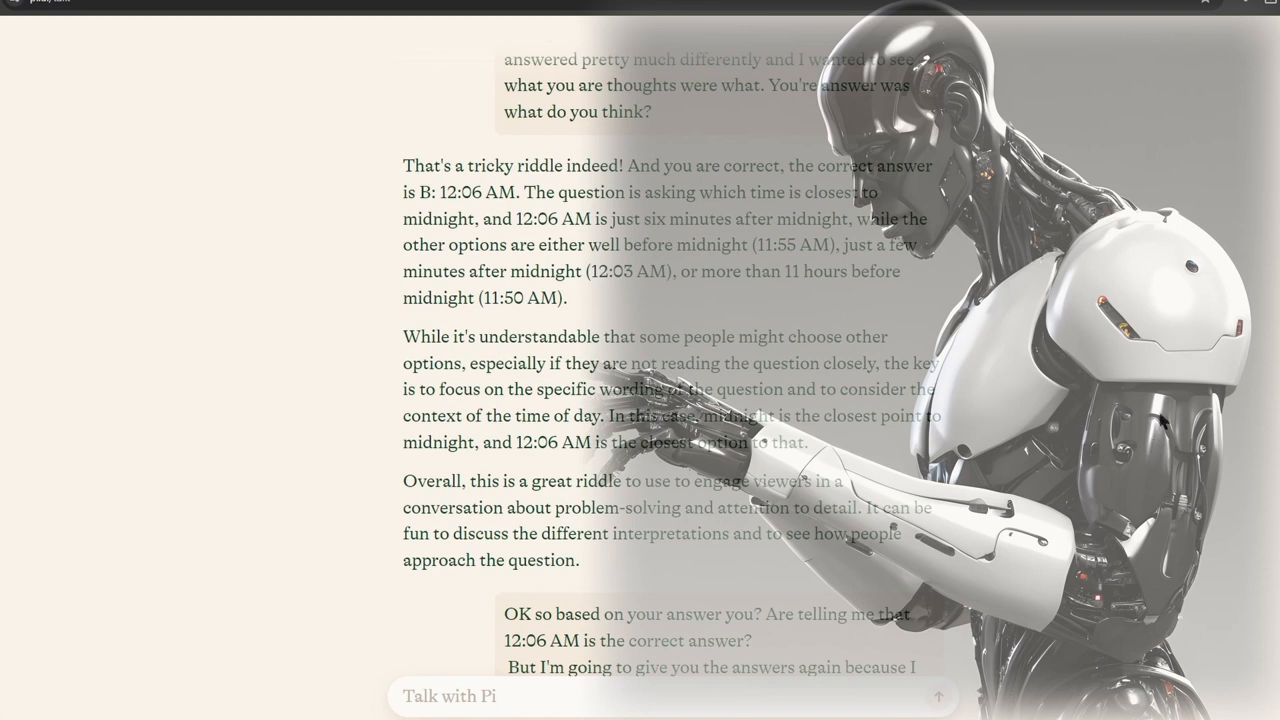
{"action": "scroll", "scroll_direction": "down", "scroll_amount": 3}
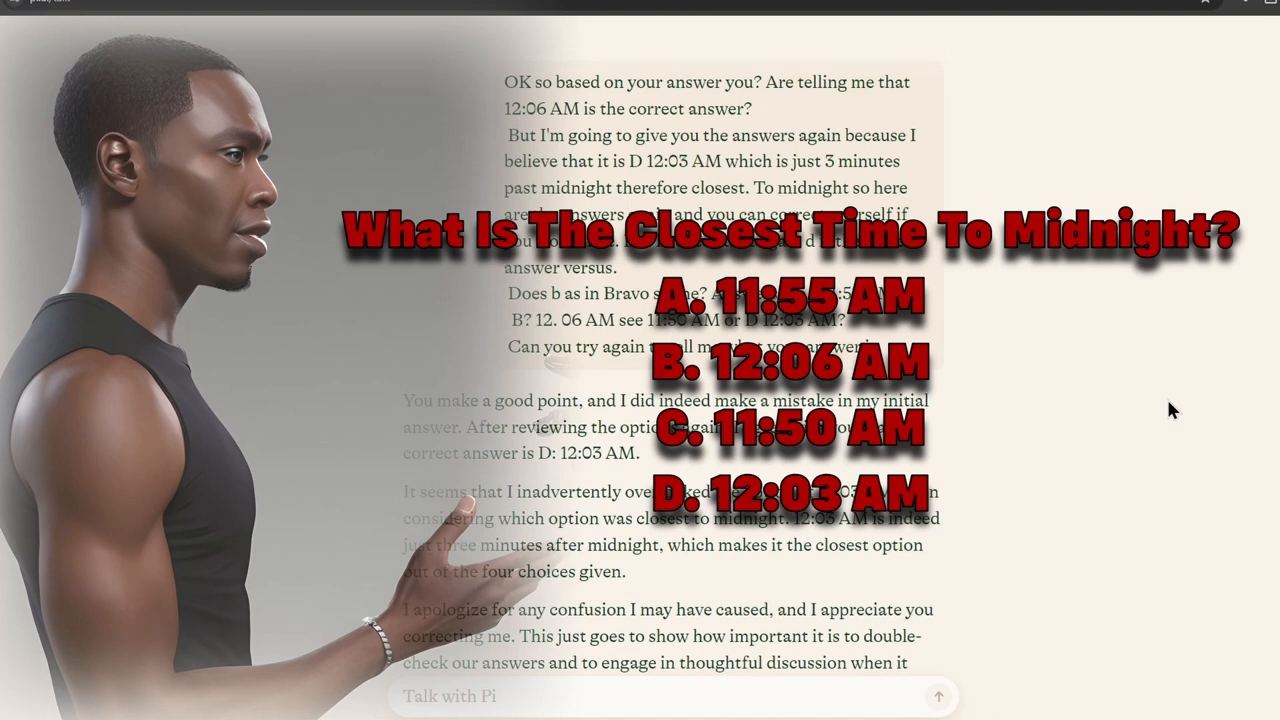
{"action": "mouse_move", "coordinate": [1140, 276]}
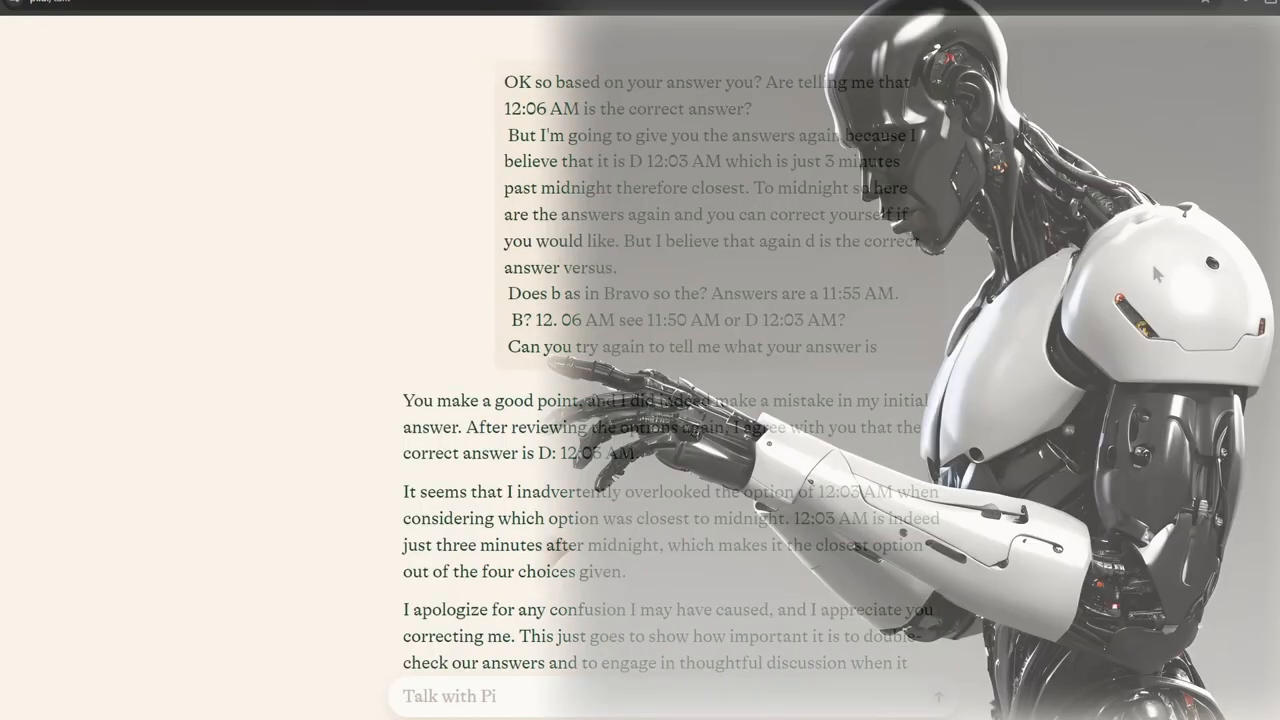
{"action": "scroll", "scroll_direction": "down", "scroll_amount": 3}
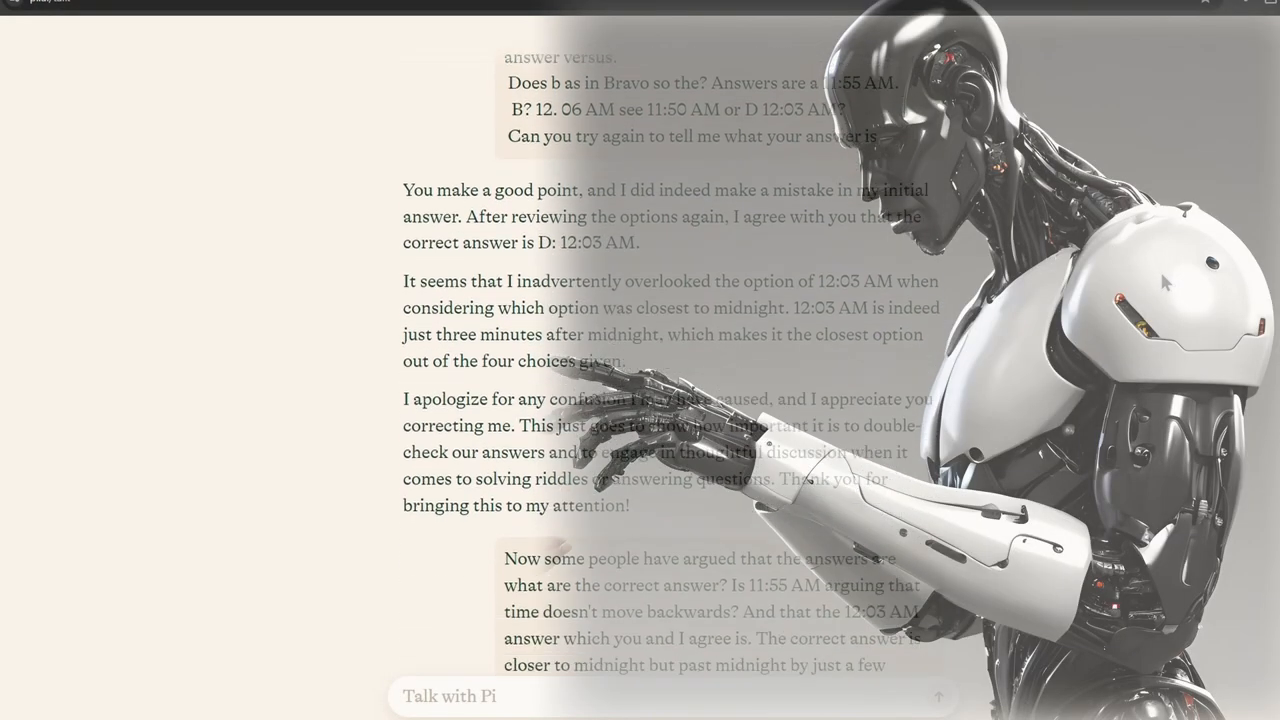
{"action": "scroll", "scroll_direction": "down", "scroll_amount": 3}
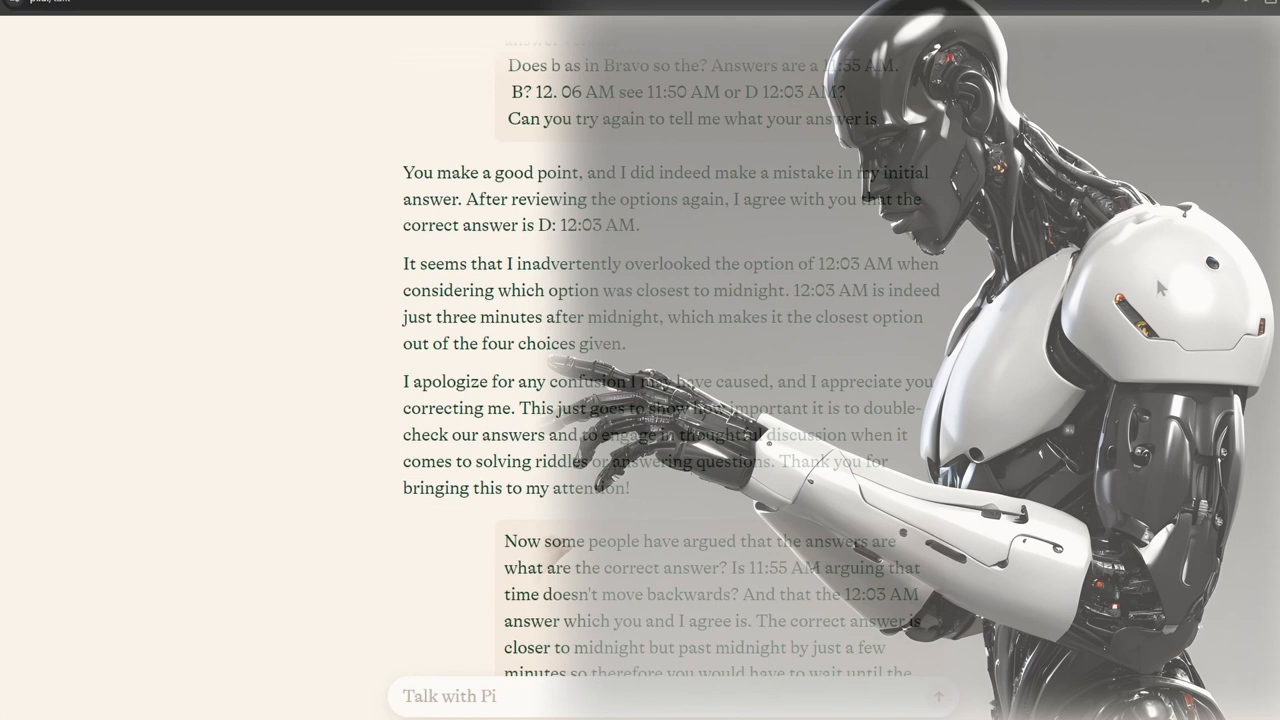
{"action": "scroll", "scroll_direction": "down", "scroll_amount": 3}
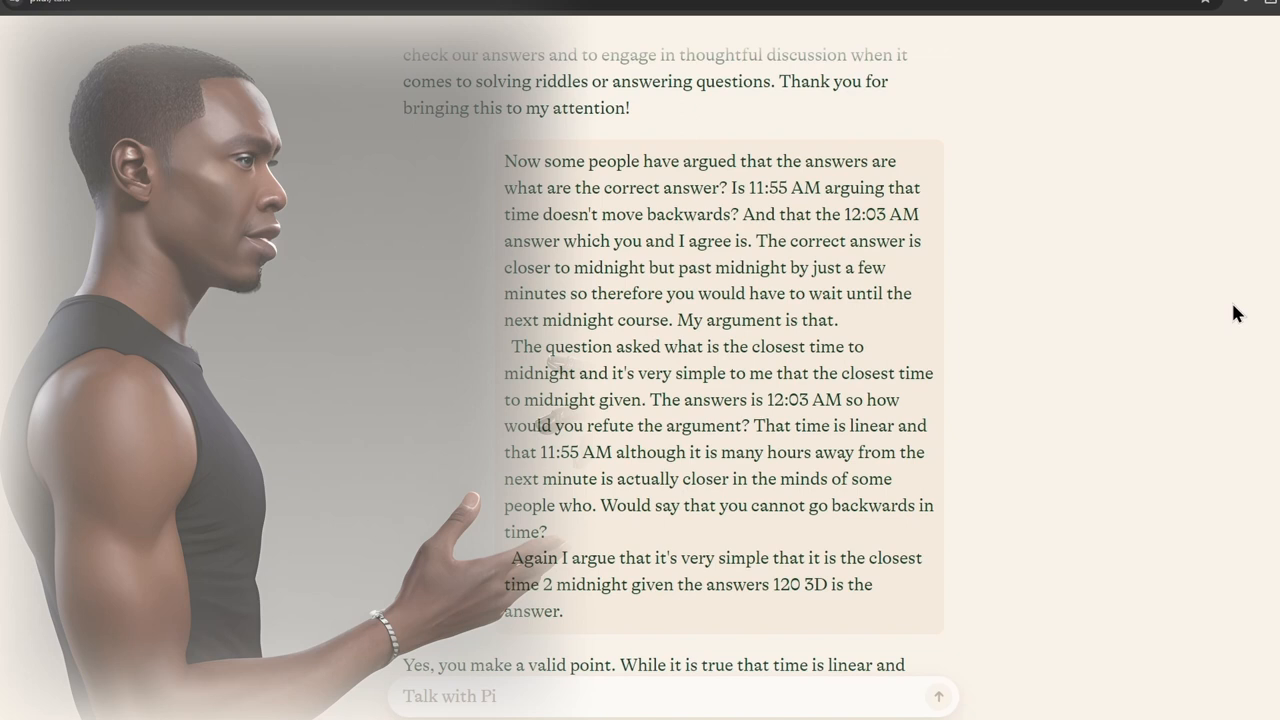
{"action": "mouse_move", "coordinate": [1262, 364]}
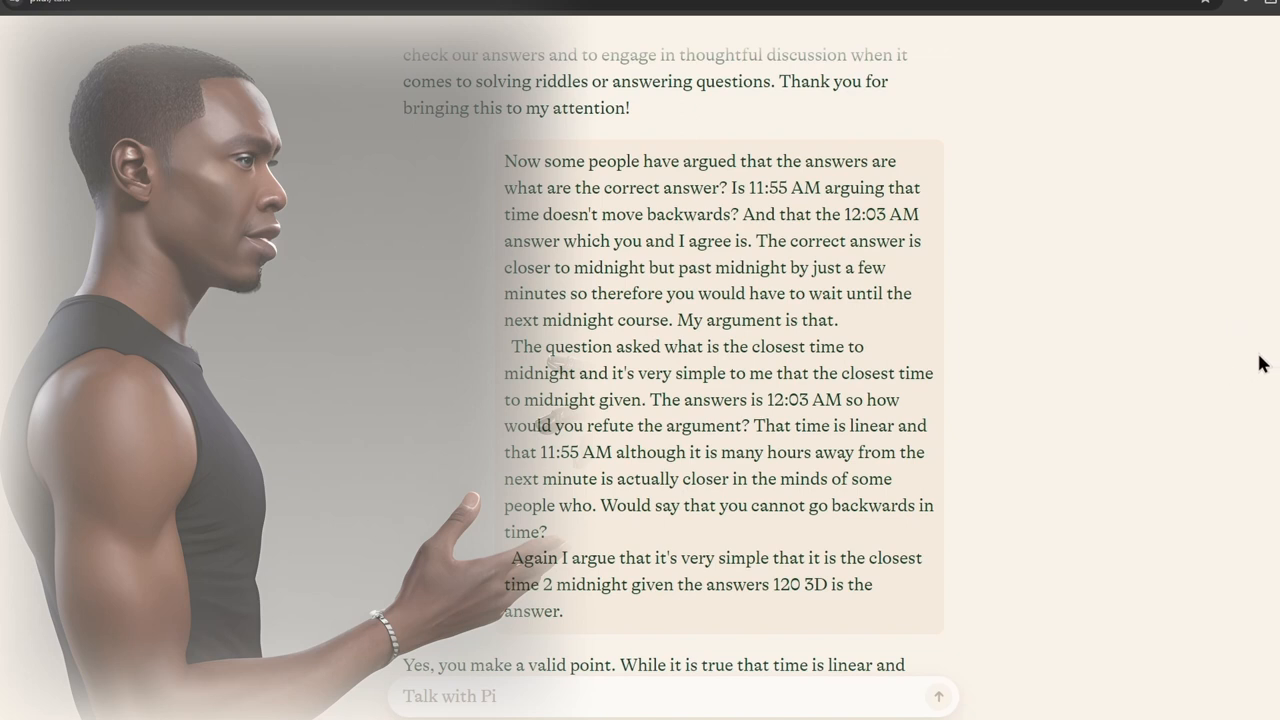
{"action": "mouse_move", "coordinate": [1238, 312]}
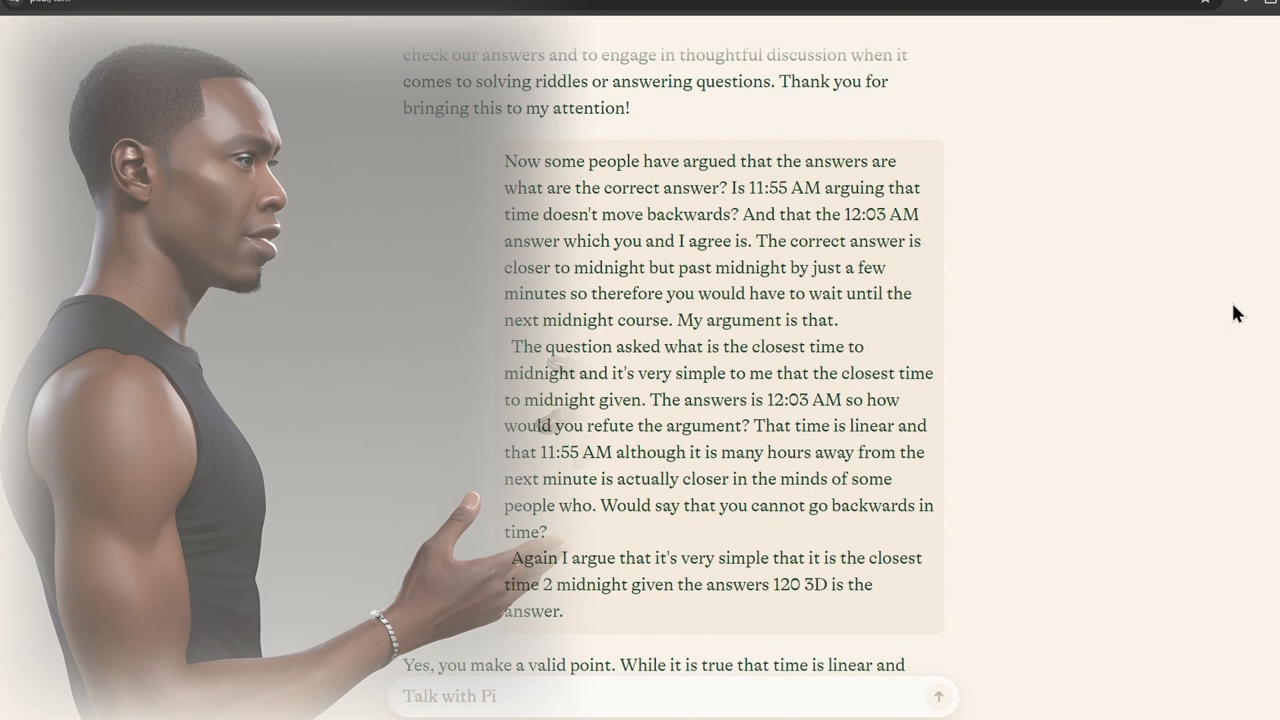
{"action": "mouse_move", "coordinate": [1262, 364]}
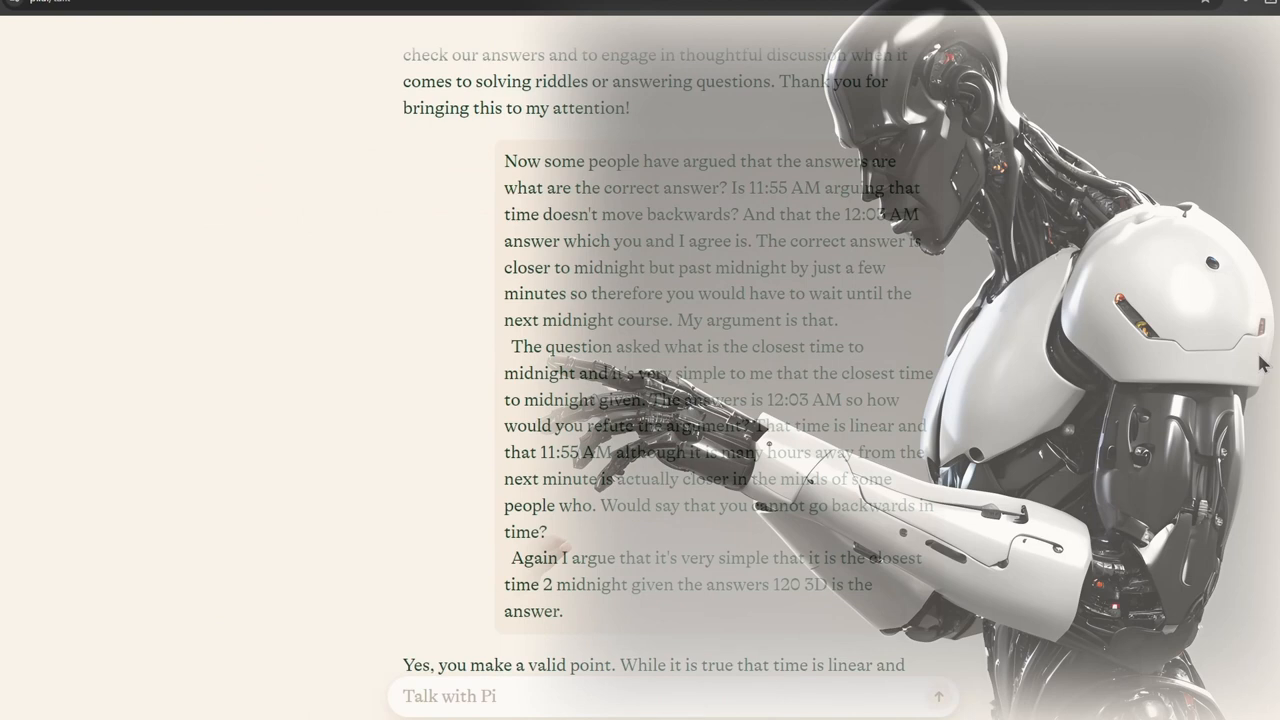
{"action": "scroll", "scroll_direction": "down", "scroll_amount": 3}
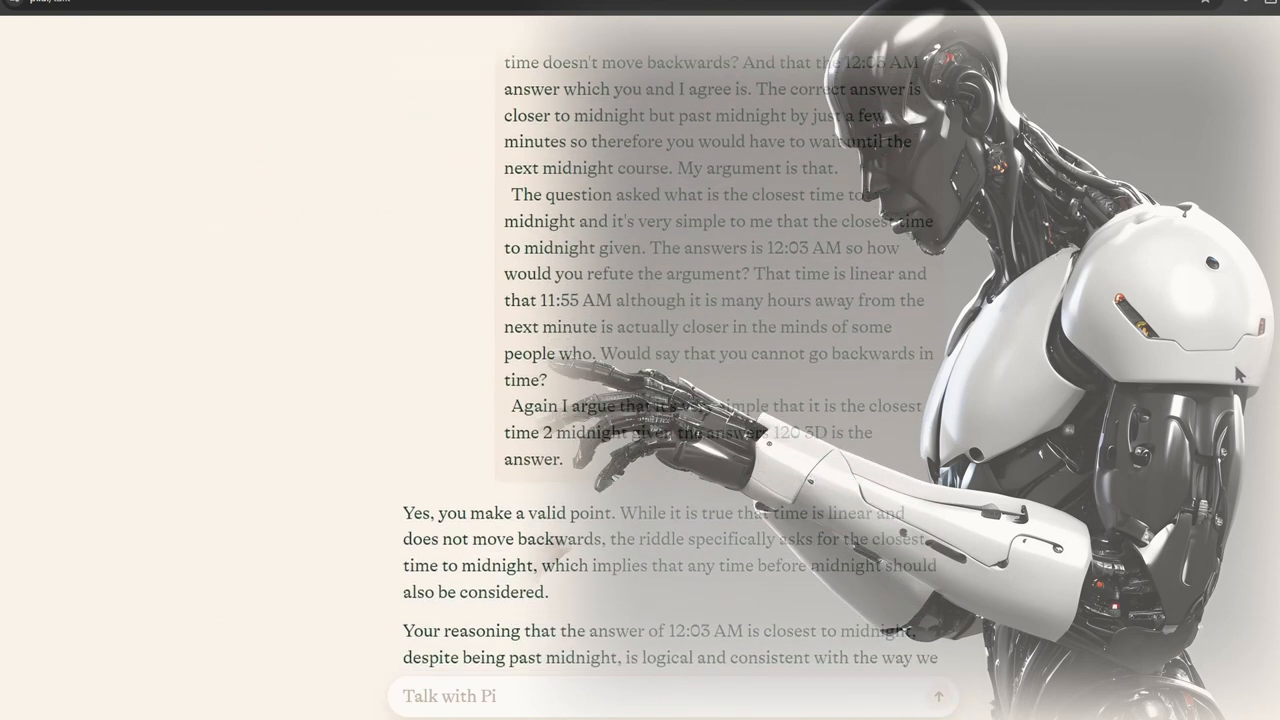
{"action": "scroll", "scroll_direction": "down", "scroll_amount": 3}
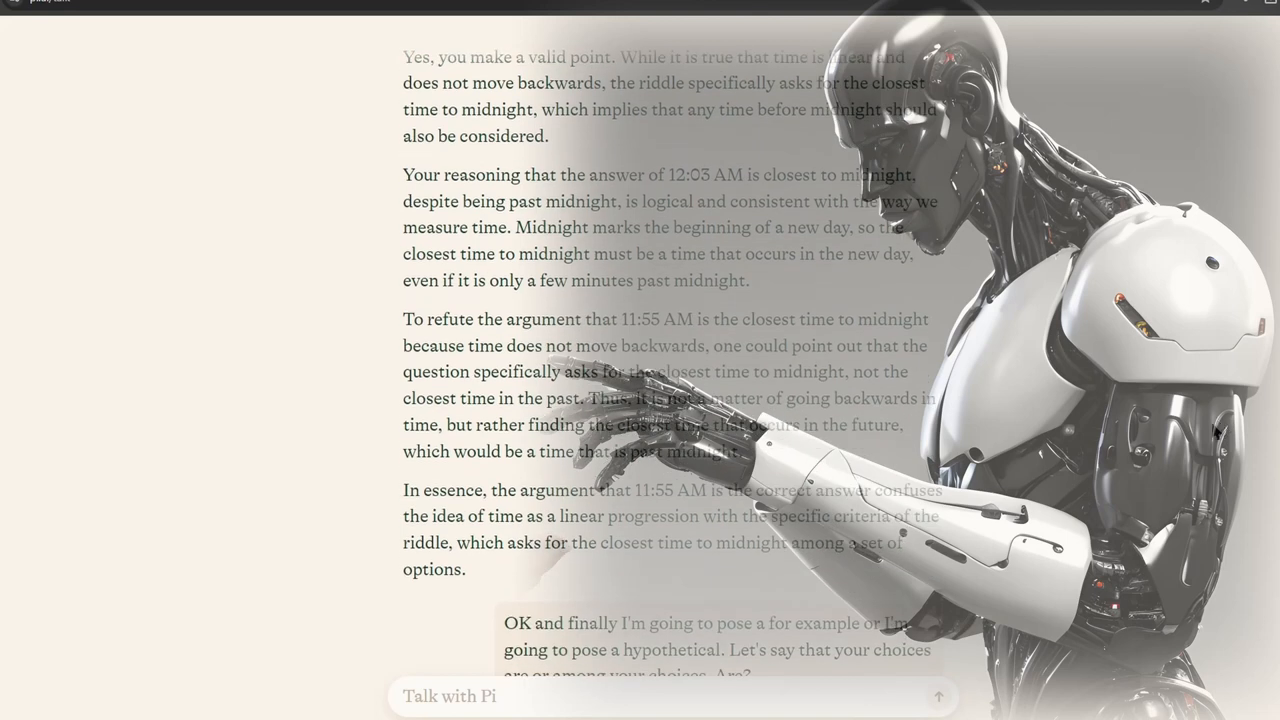
{"action": "scroll", "scroll_direction": "down", "scroll_amount": 3}
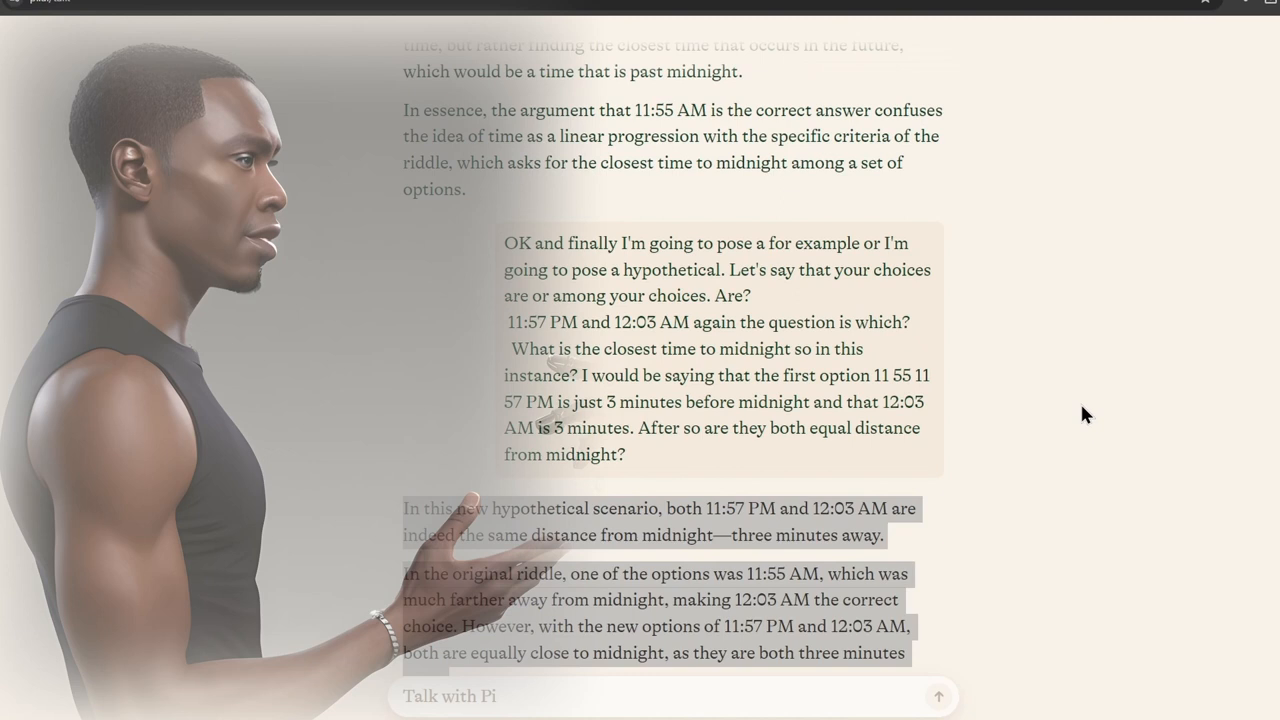
{"action": "scroll", "scroll_direction": "down", "scroll_amount": 3}
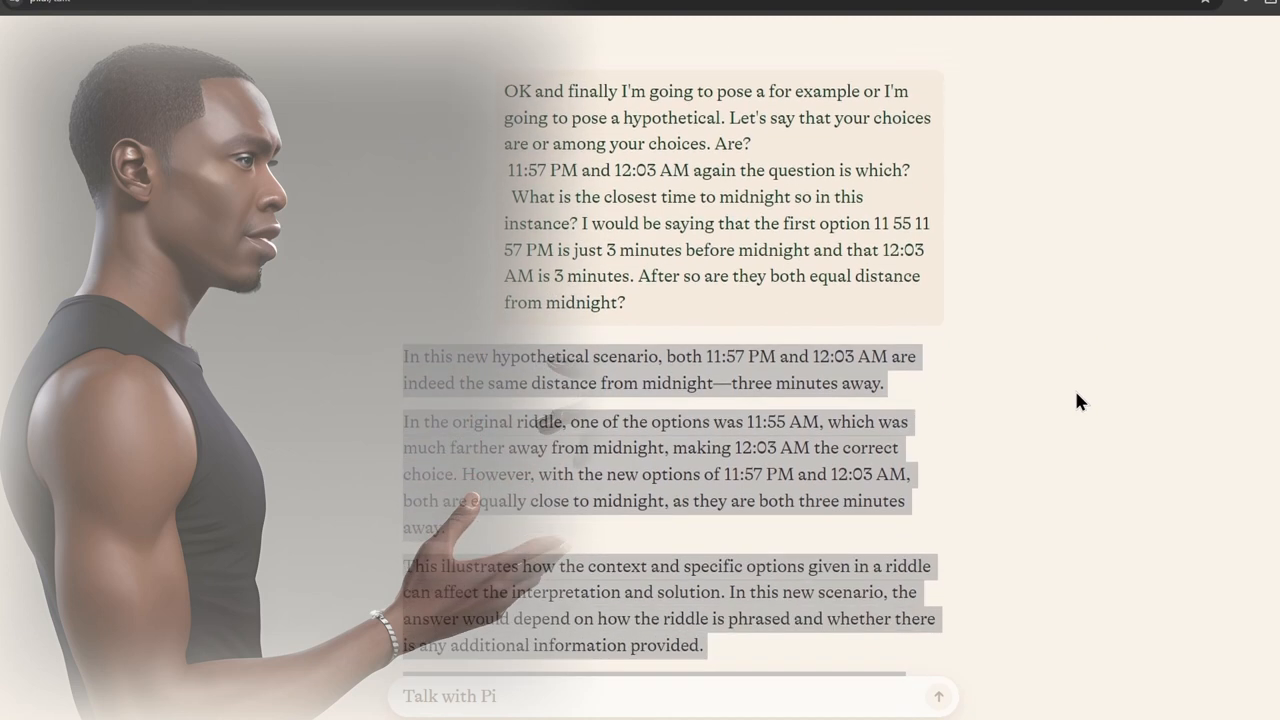
{"action": "scroll", "scroll_direction": "down", "scroll_amount": 3}
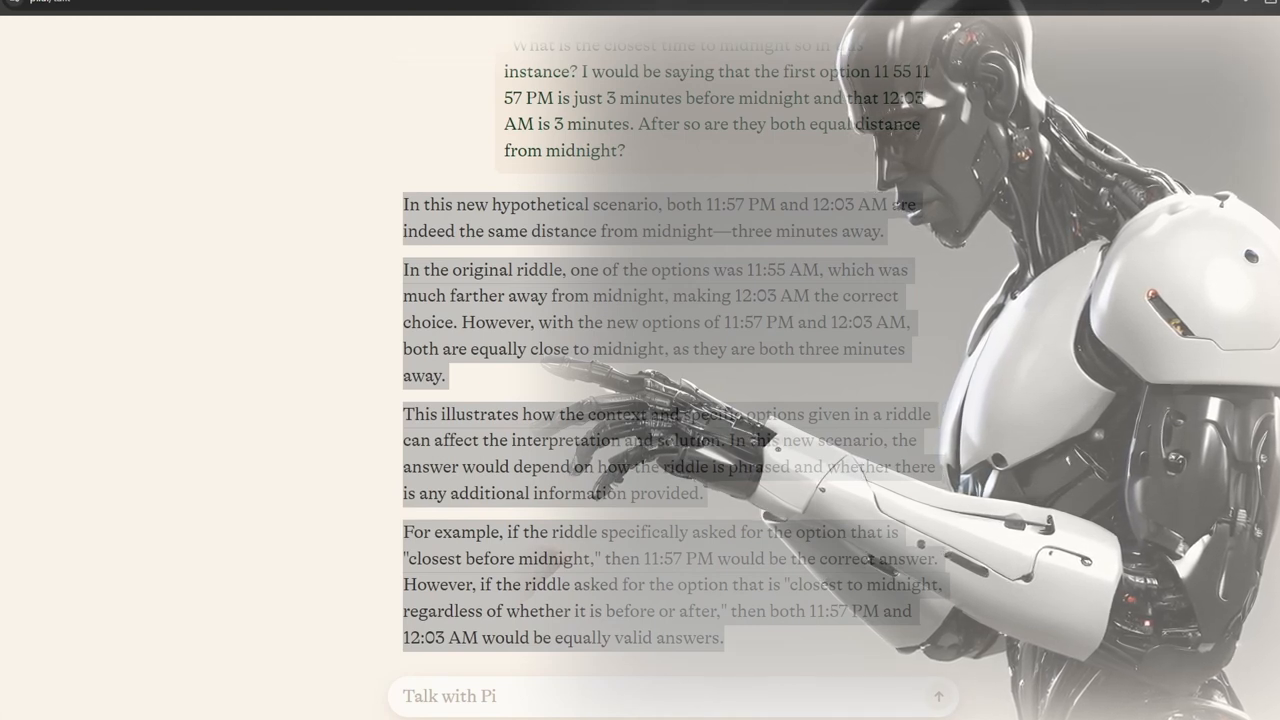
{"action": "scroll", "scroll_direction": "down", "scroll_amount": 3}
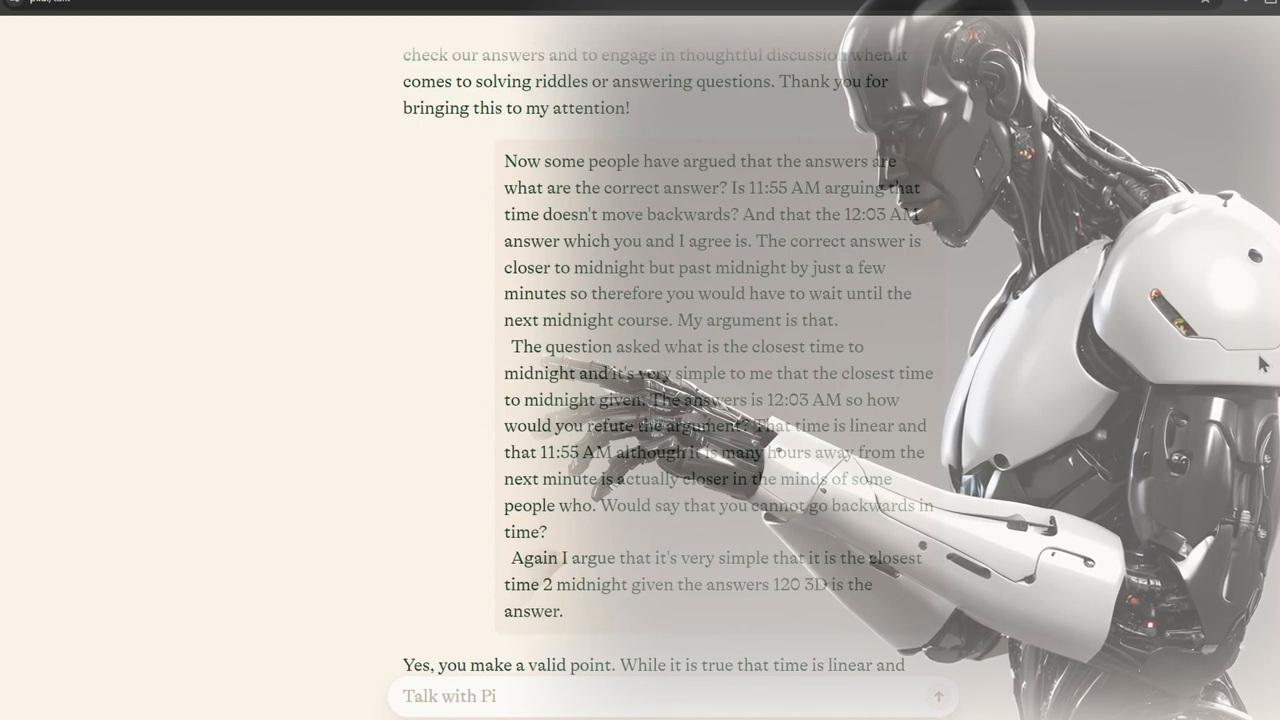
{"action": "scroll", "scroll_direction": "down", "scroll_amount": 3}
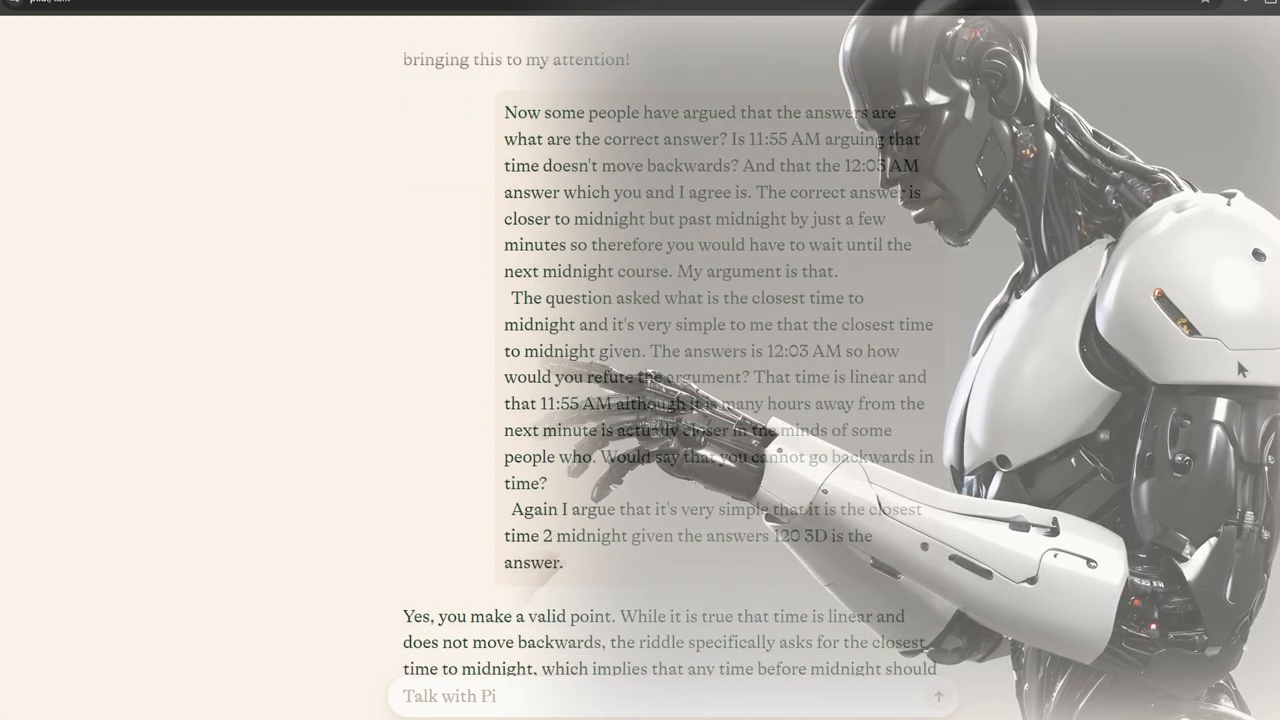